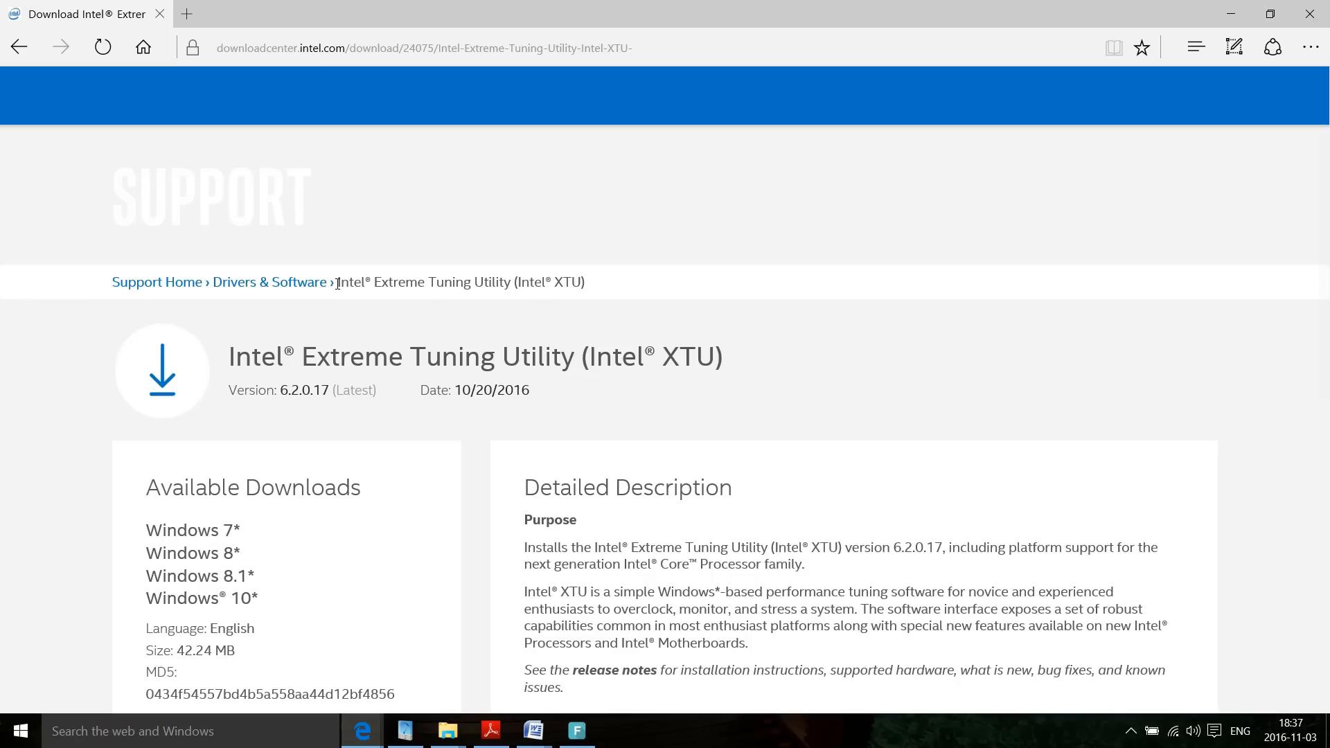
- Download the XTU-Setup-exe.exe installer from the Intel download center page
{"action": "scroll", "scroll_direction": "down", "scroll_amount": 3}
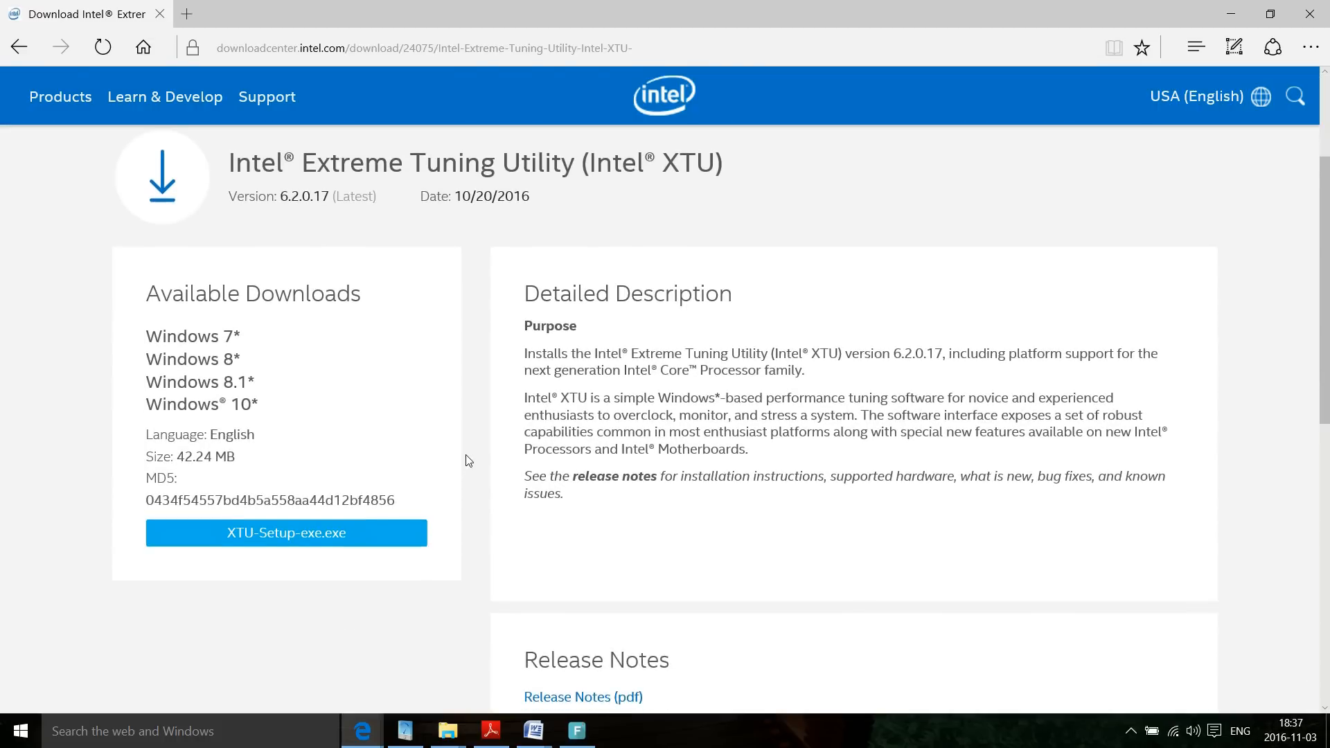
{"action": "mouse_move", "coordinate": [403, 538]}
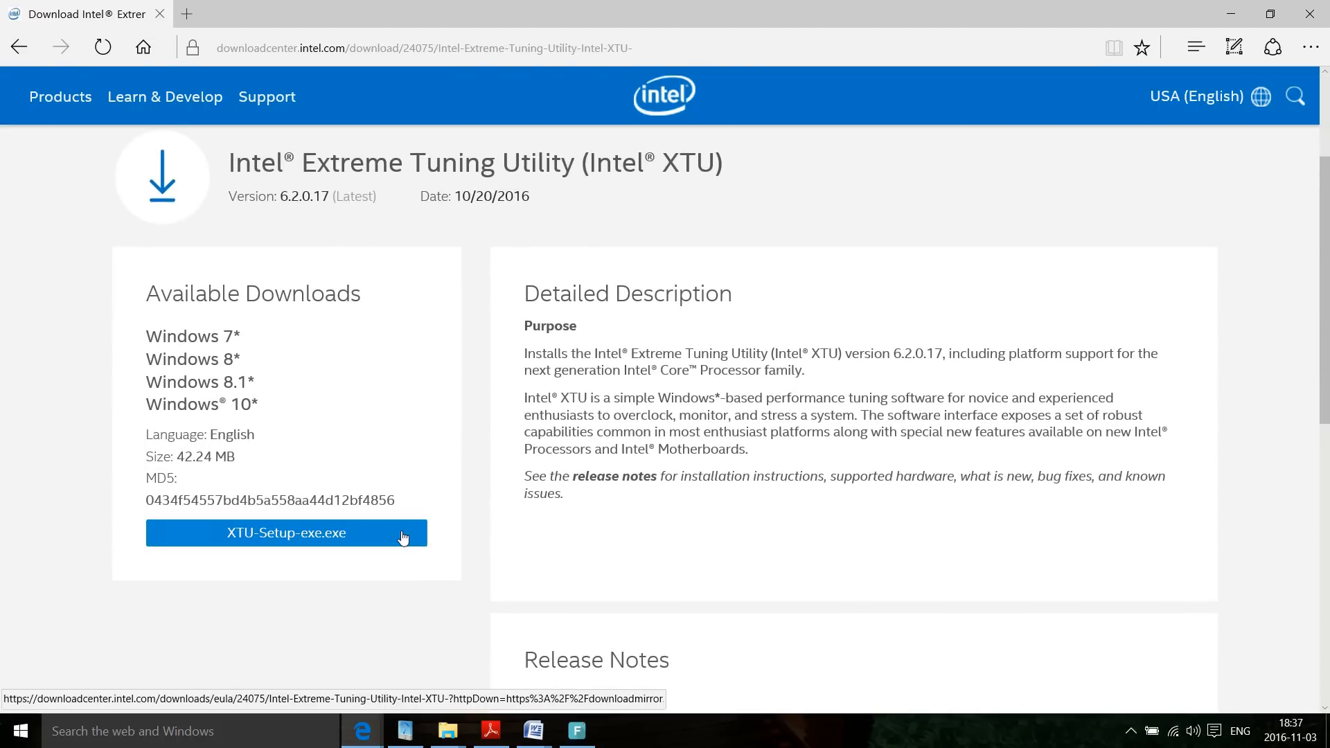
{"action": "left_click", "coordinate": [285, 532]}
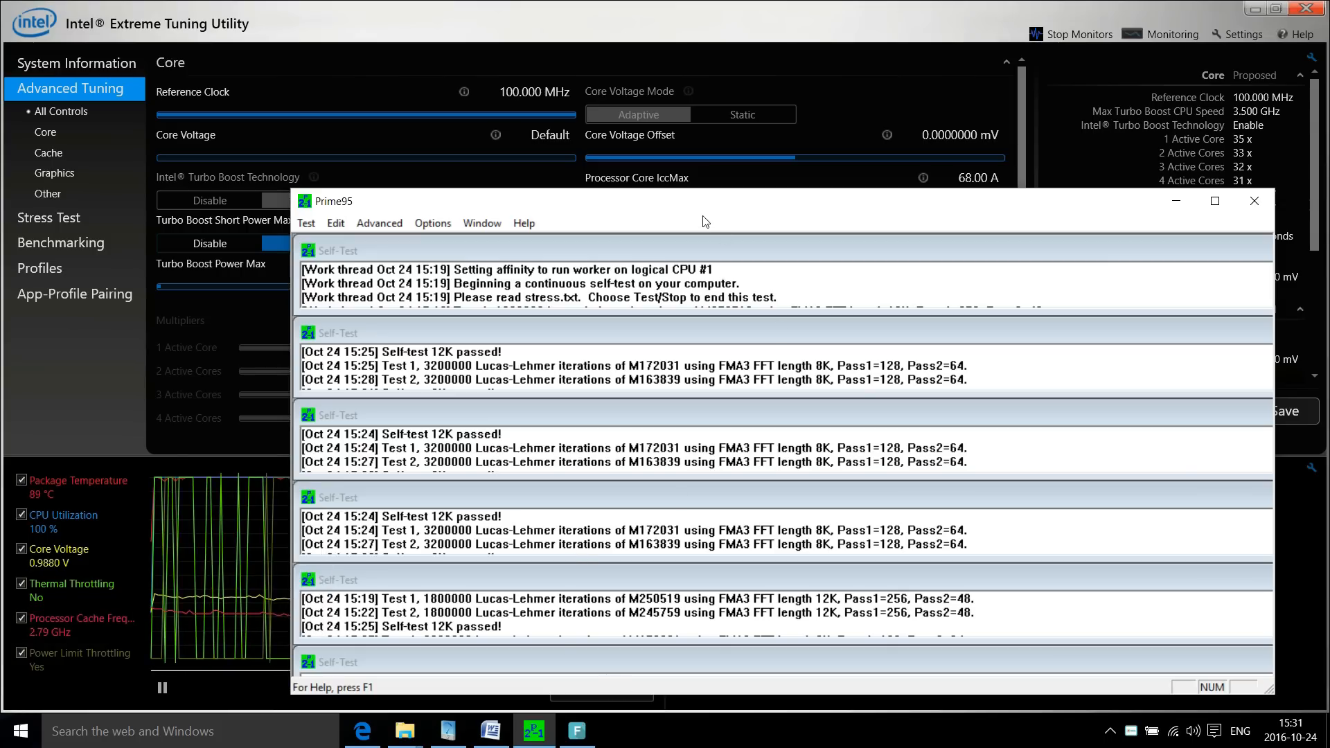
- Raise XTU over Prime95 and keep the monitoring graph span at 10 Minutes
{"action": "left_click", "coordinate": [1213, 200]}
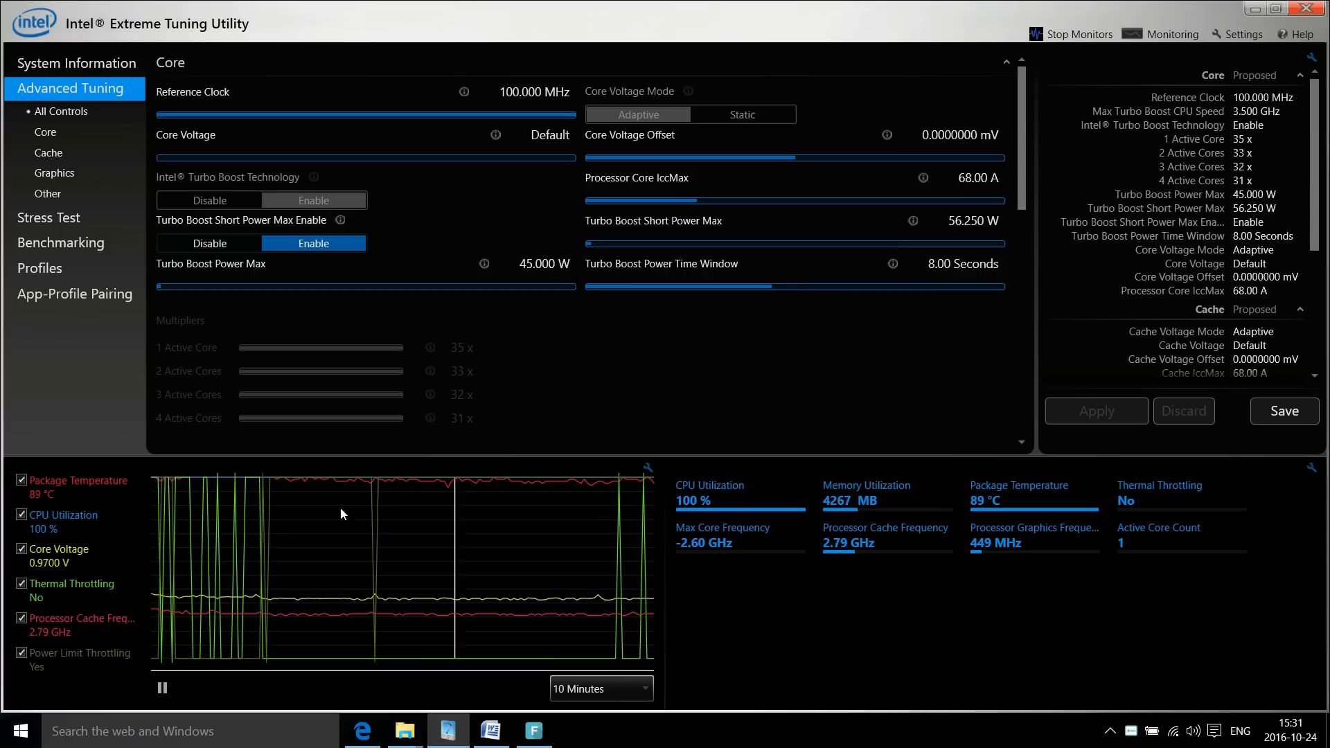
{"action": "mouse_move", "coordinate": [179, 636]}
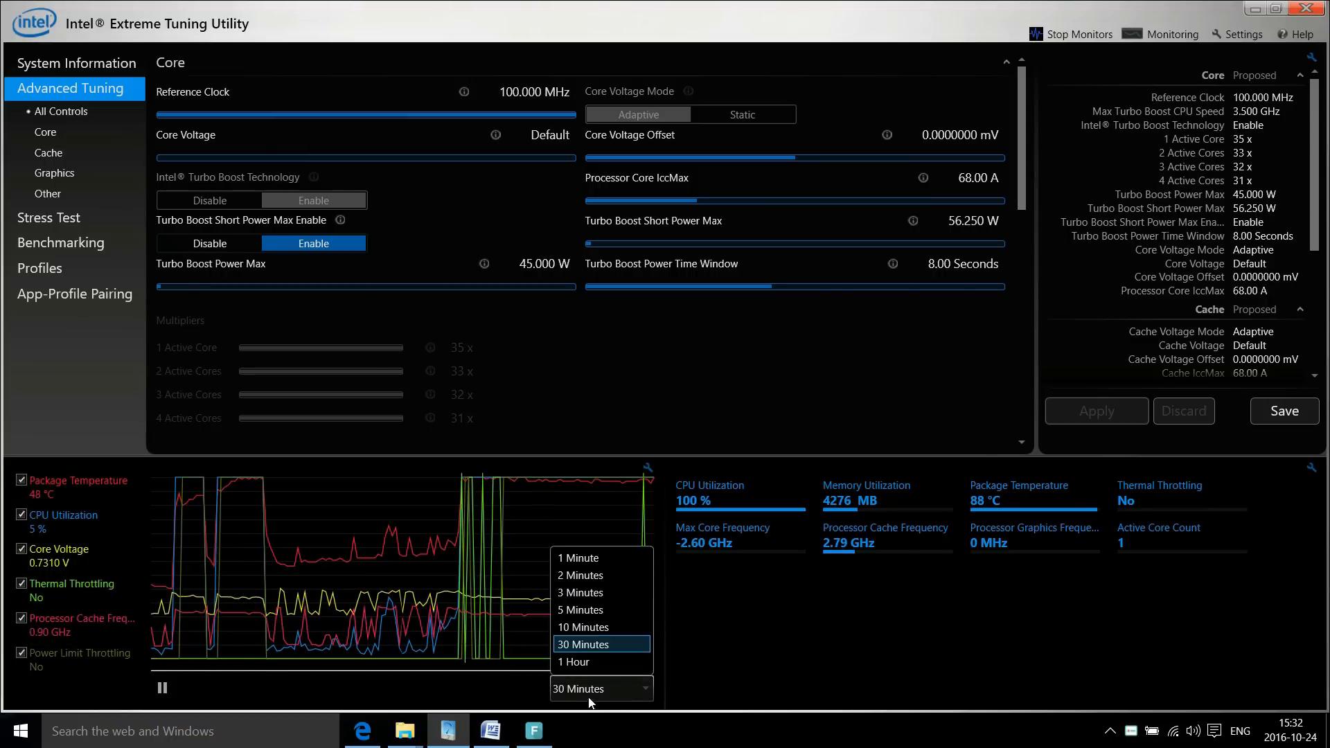
{"action": "left_click", "coordinate": [582, 627]}
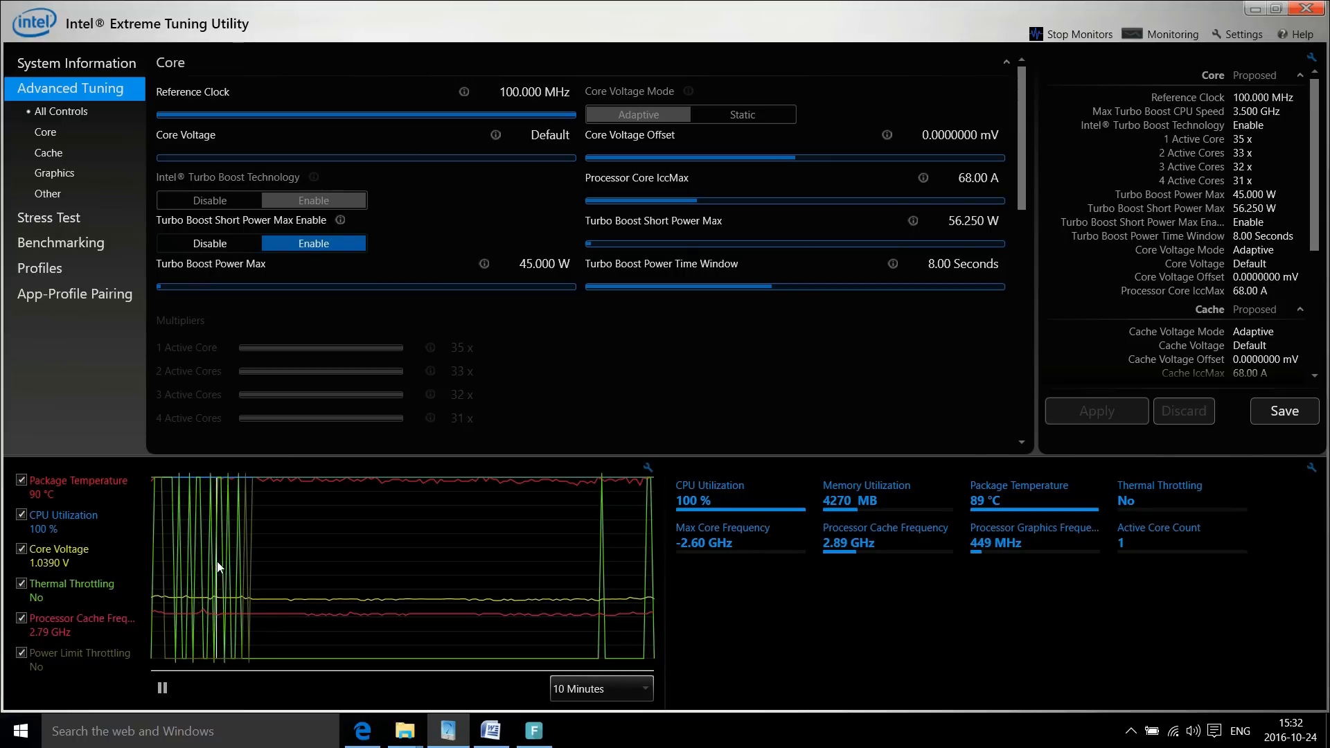
{"action": "mouse_move", "coordinate": [238, 568]}
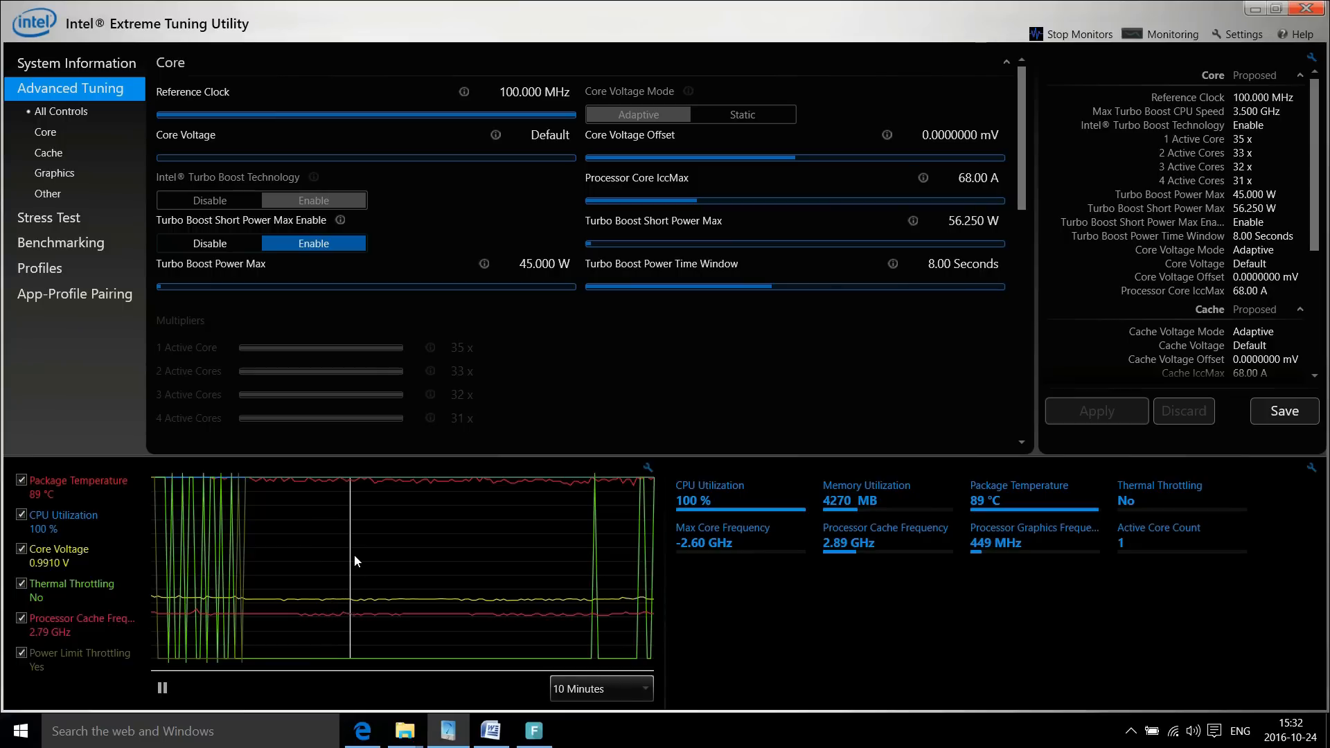
{"action": "mouse_move", "coordinate": [449, 554]}
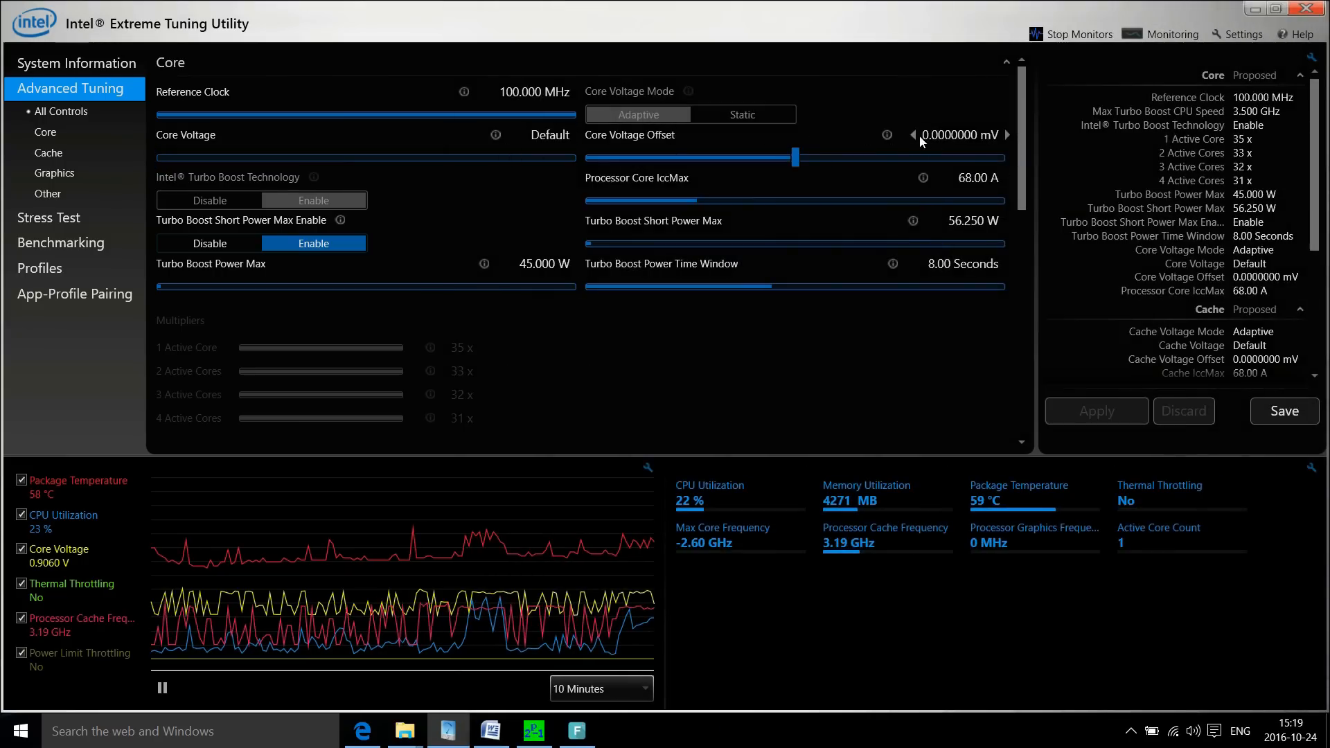
{"action": "mouse_move", "coordinate": [886, 135]}
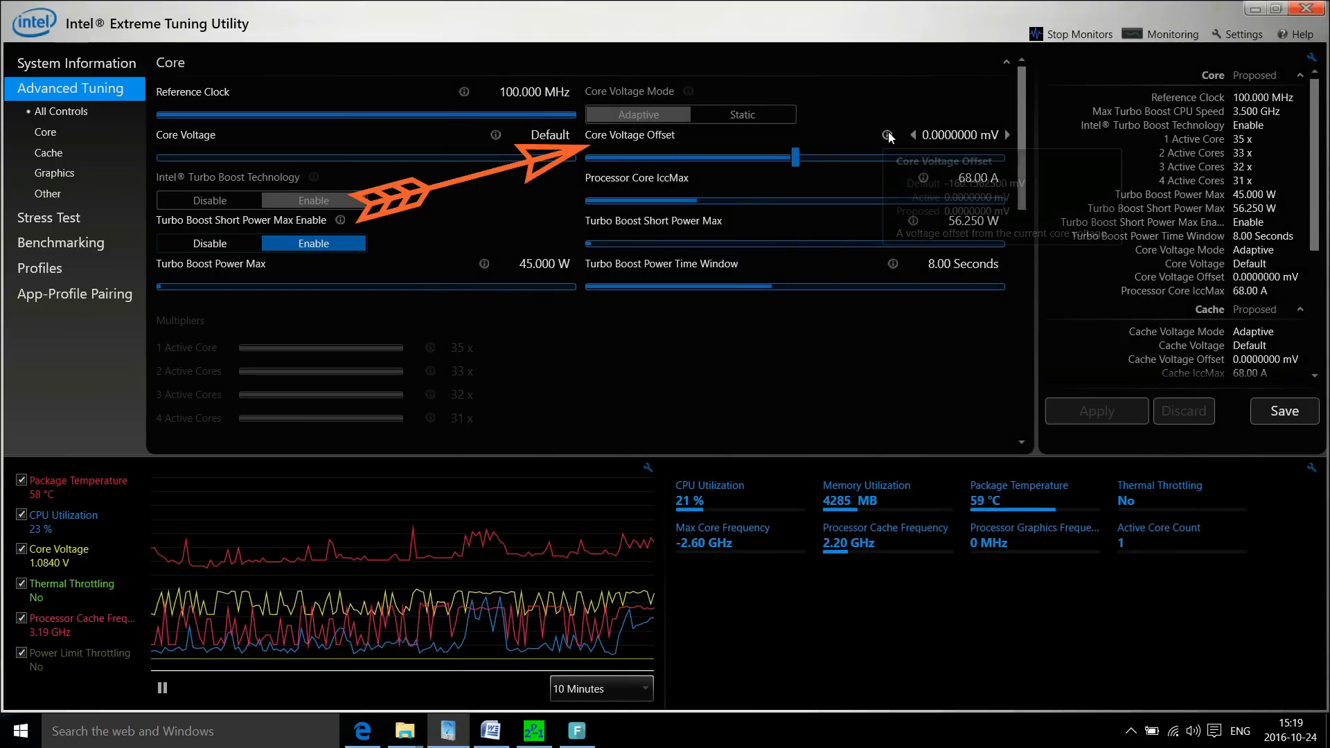
{"action": "mouse_move", "coordinate": [889, 136]}
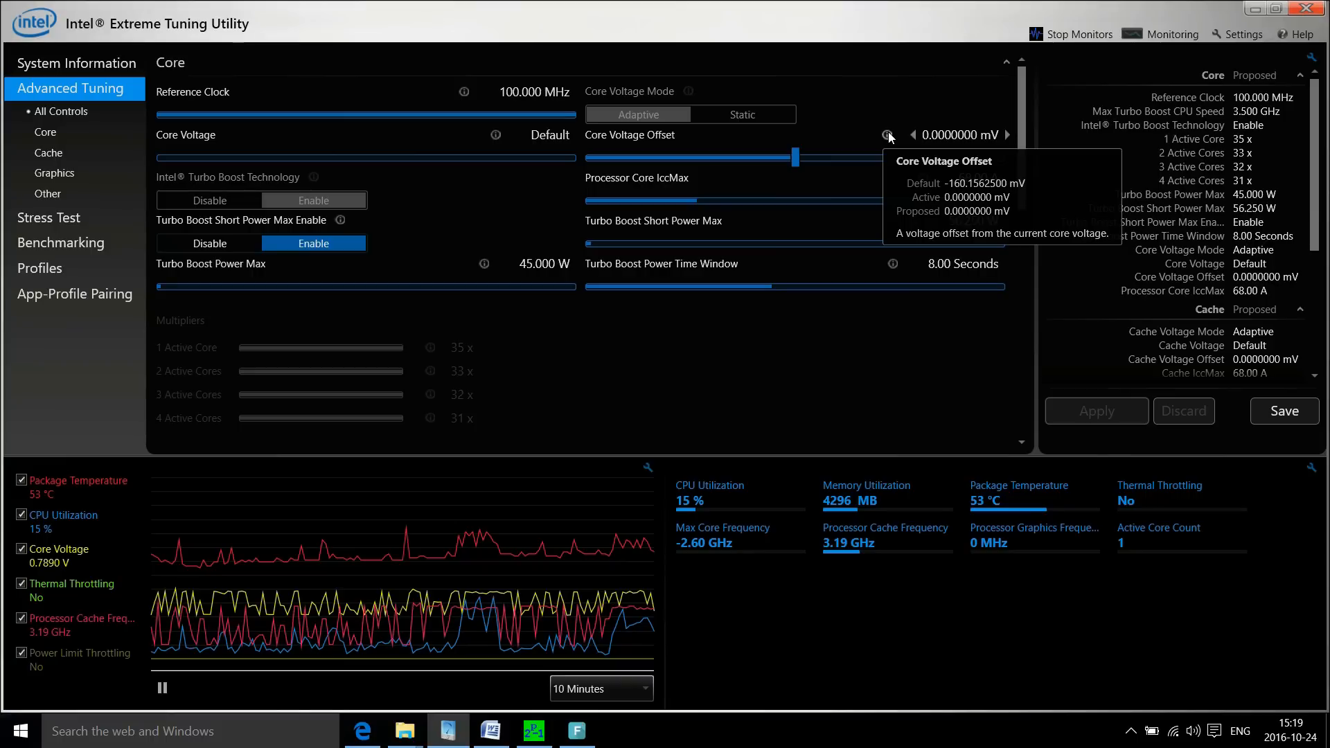
{"action": "mouse_move", "coordinate": [410, 241]}
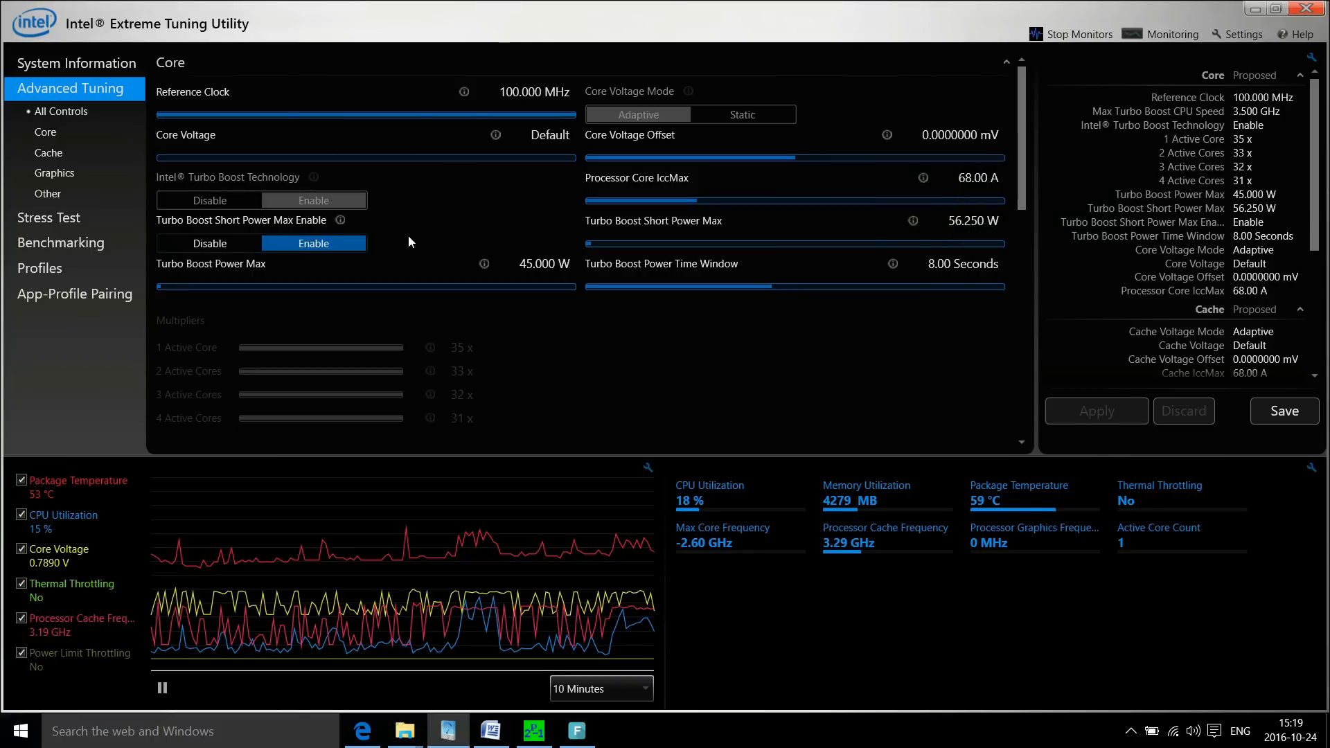
{"action": "mouse_move", "coordinate": [494, 136]}
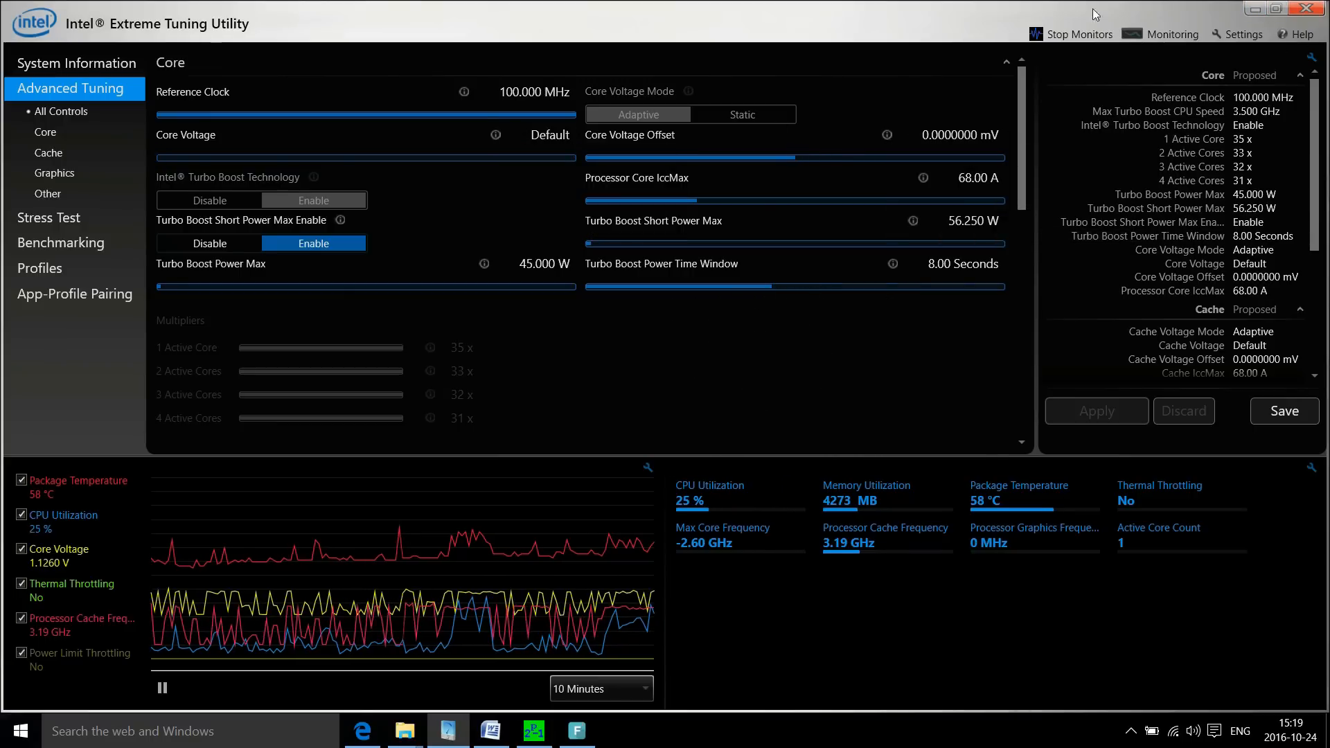
{"action": "mouse_move", "coordinate": [1063, 8]}
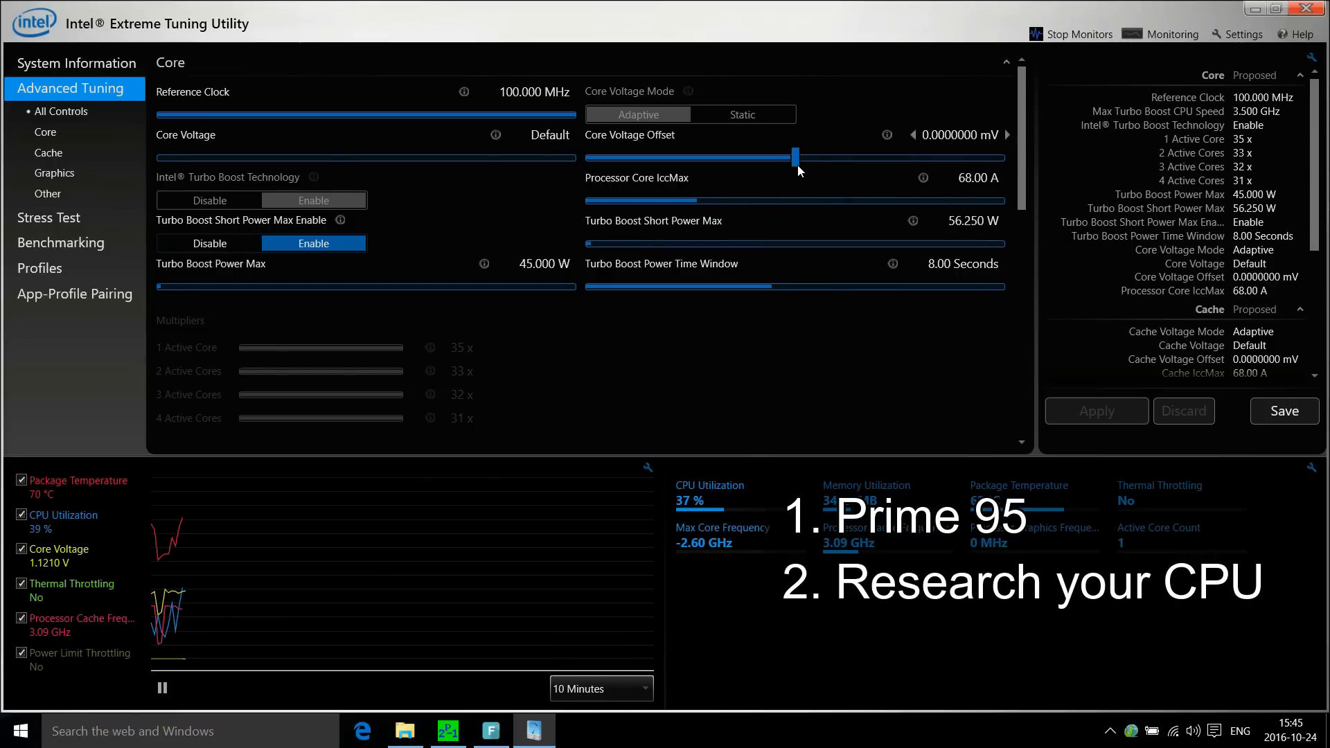
- Set the Core Voltage Offset slider to about -190.43 mV and apply it
{"action": "left_click_drag", "start_coordinate": [793, 157], "coordinate": [762, 156]}
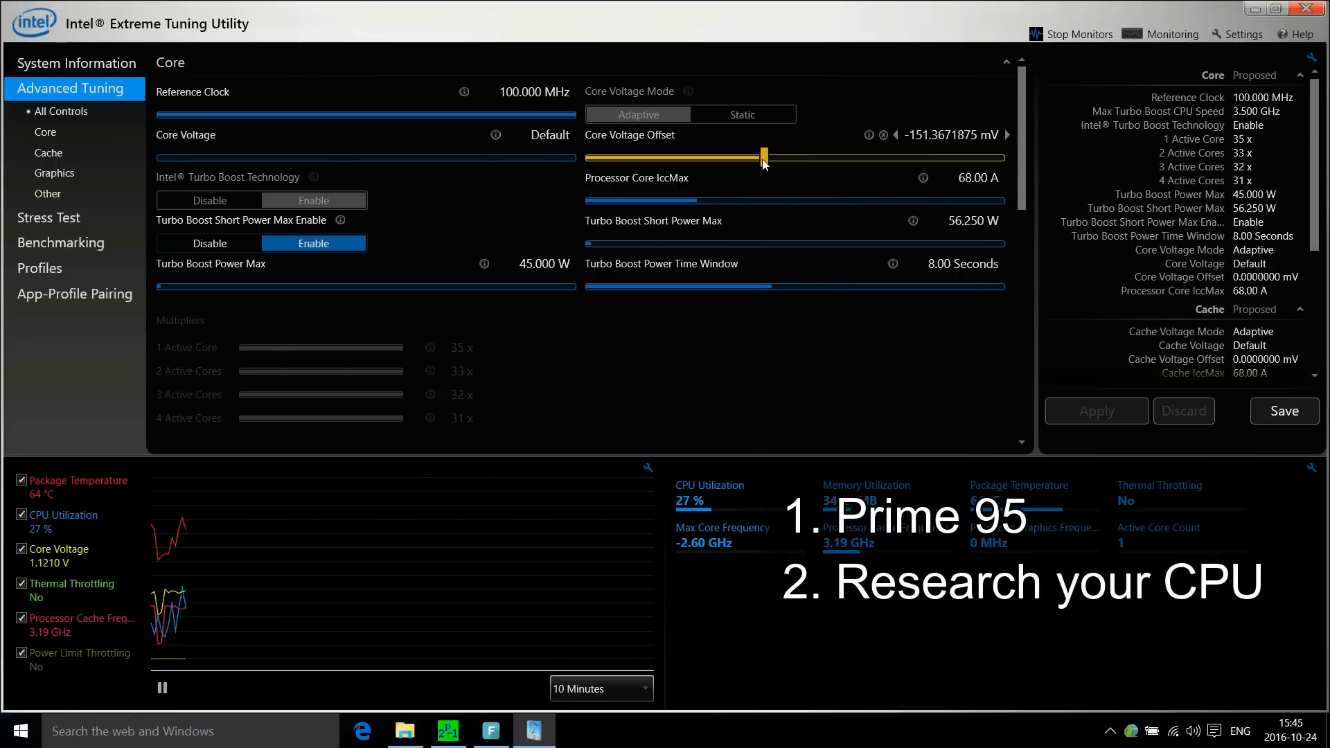
{"action": "left_click_drag", "start_coordinate": [762, 158], "coordinate": [755, 158]}
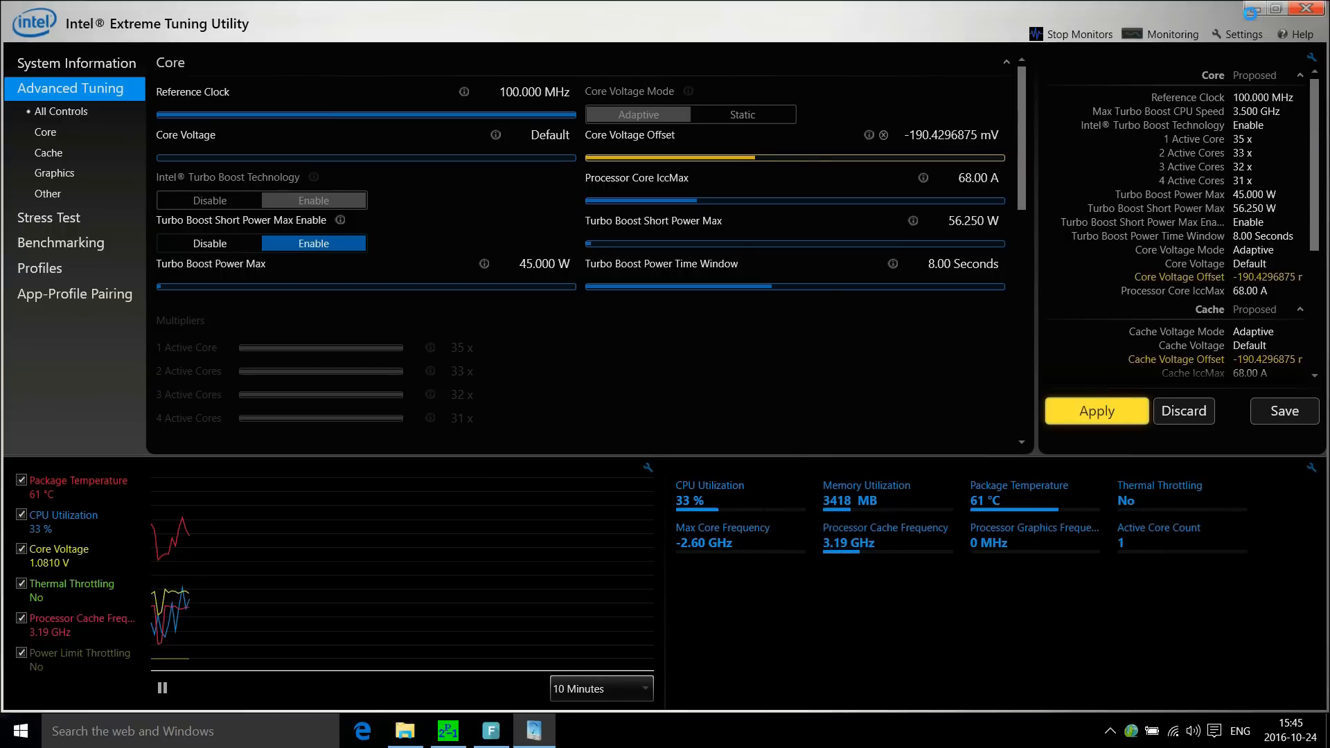
{"action": "left_click", "coordinate": [1097, 410]}
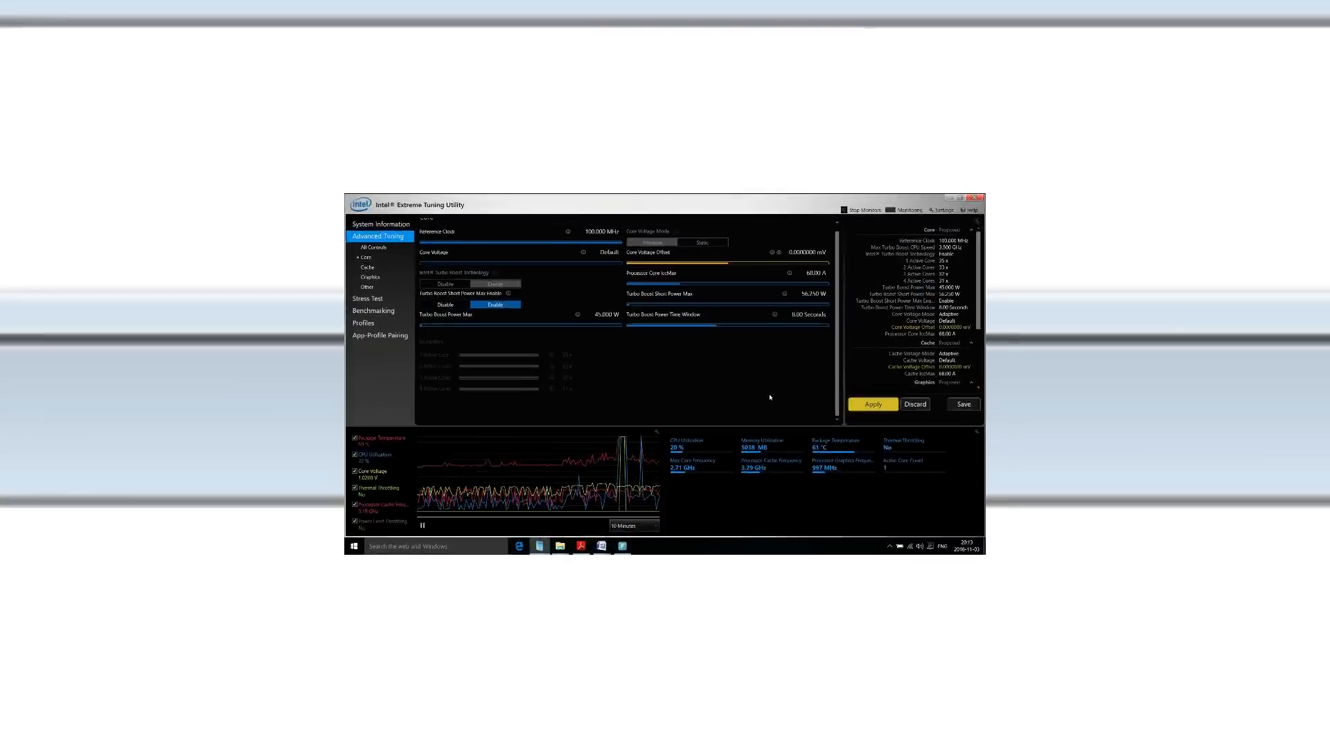
- Lower the Core Voltage Offset in stages through -27 and -64 to about -80 mV
{"action": "left_click", "coordinate": [973, 199]}
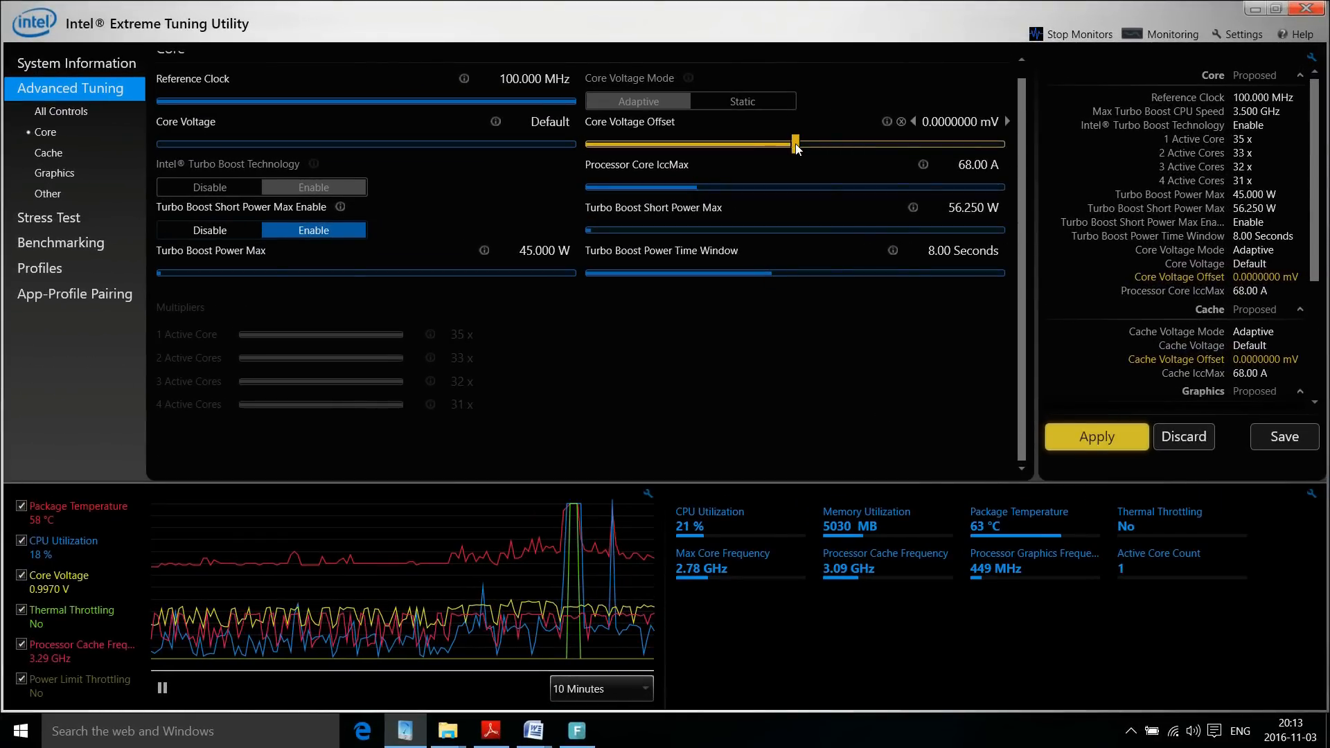
{"action": "left_click_drag", "start_coordinate": [802, 143], "coordinate": [788, 143]}
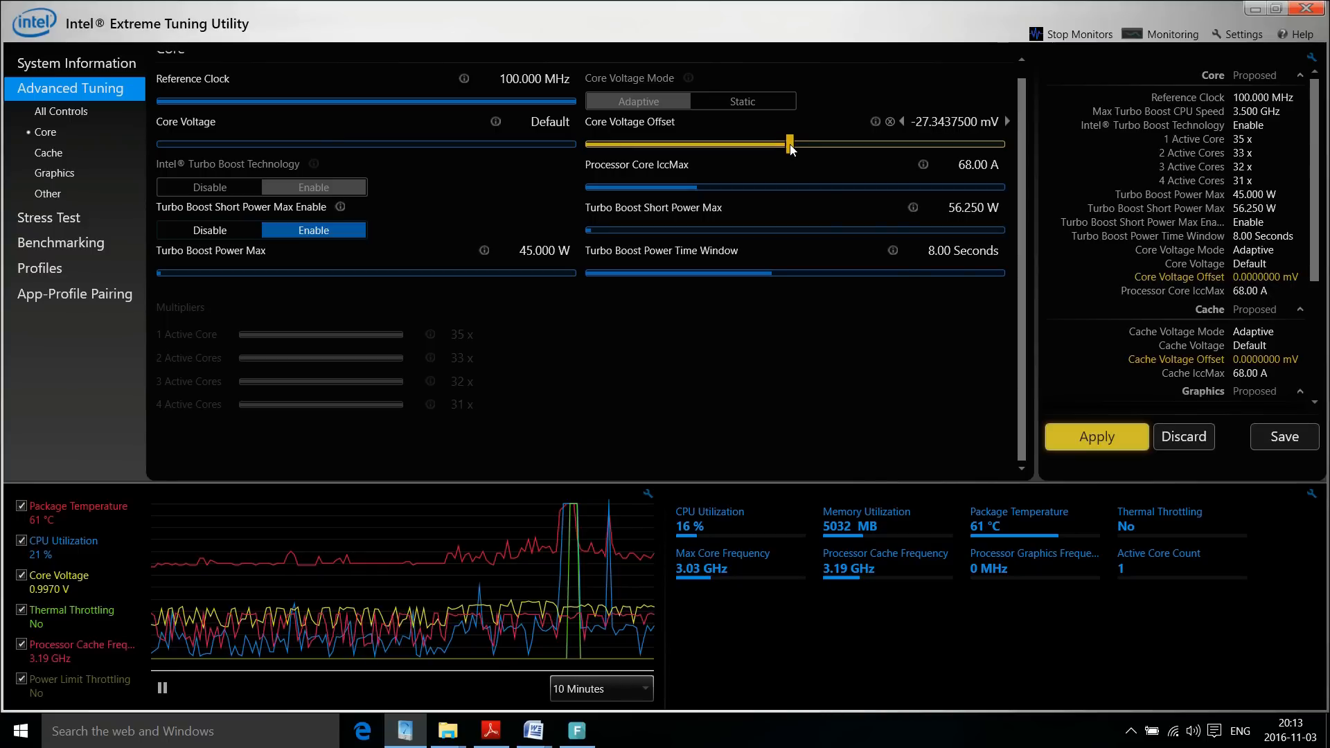
{"action": "left_click_drag", "start_coordinate": [788, 143], "coordinate": [780, 142]}
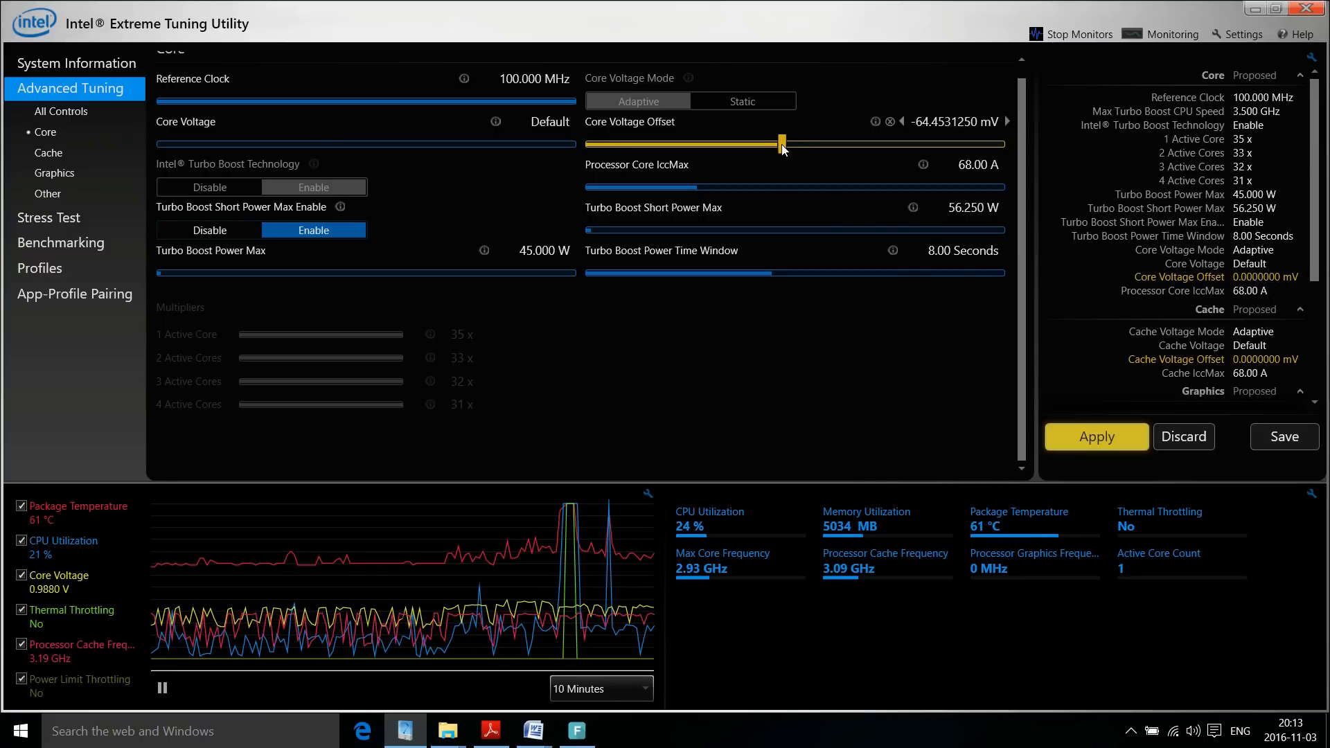
{"action": "left_click_drag", "start_coordinate": [780, 142], "coordinate": [755, 143]}
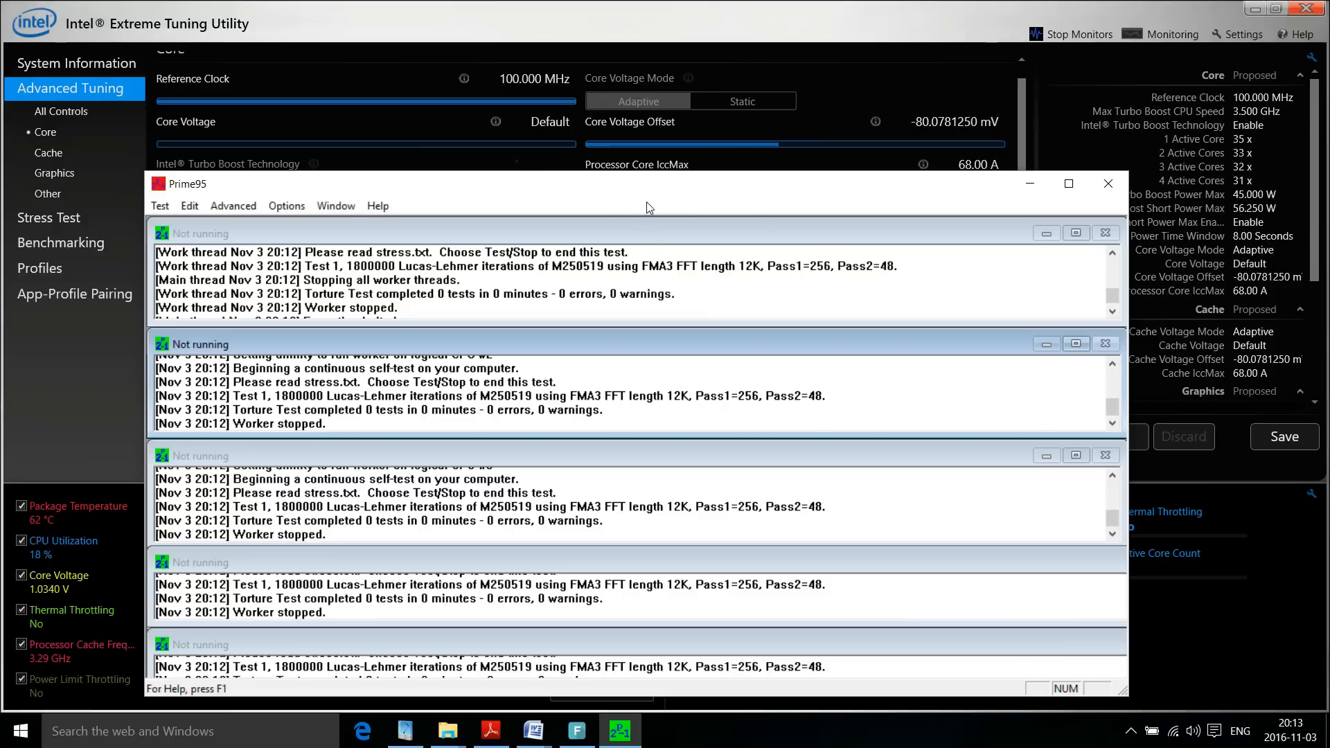
- Start a Small FFTs torture test from Options > Torture Test and hide Prime95
{"action": "left_click", "coordinate": [286, 205]}
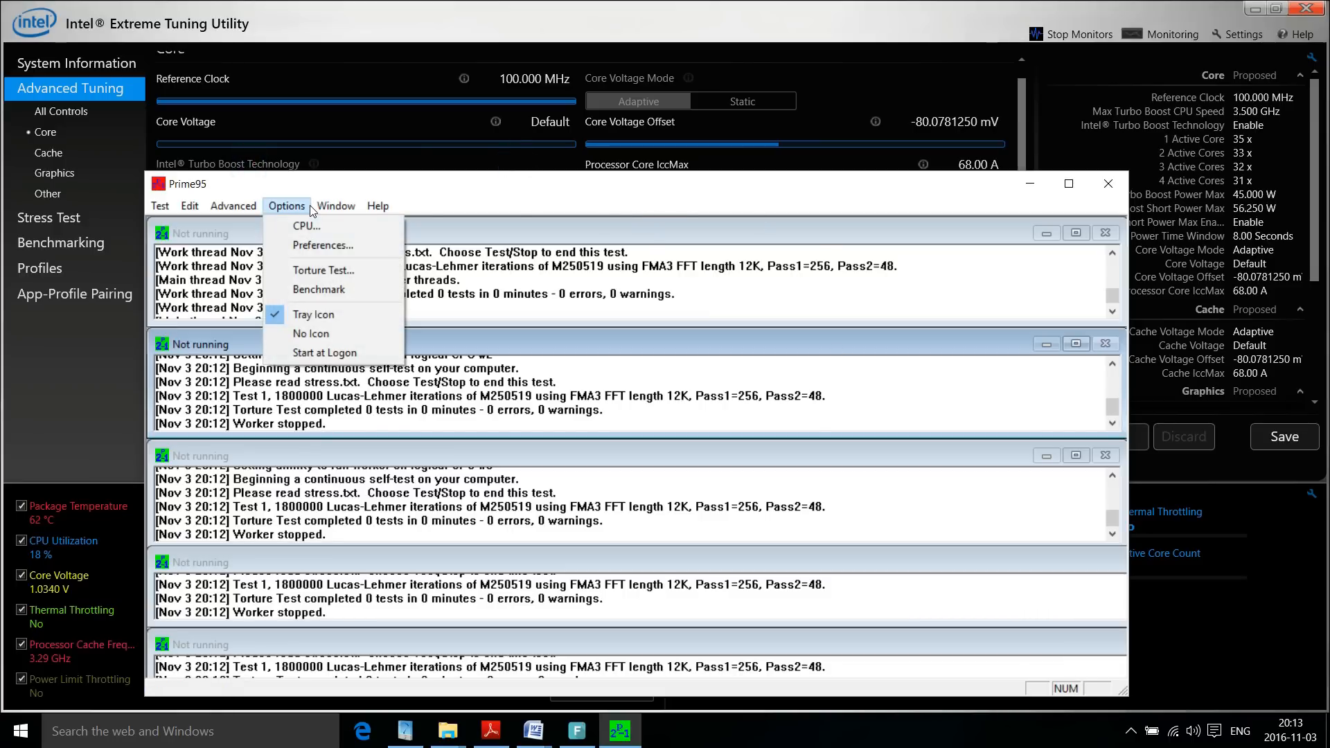
{"action": "left_click", "coordinate": [323, 271]}
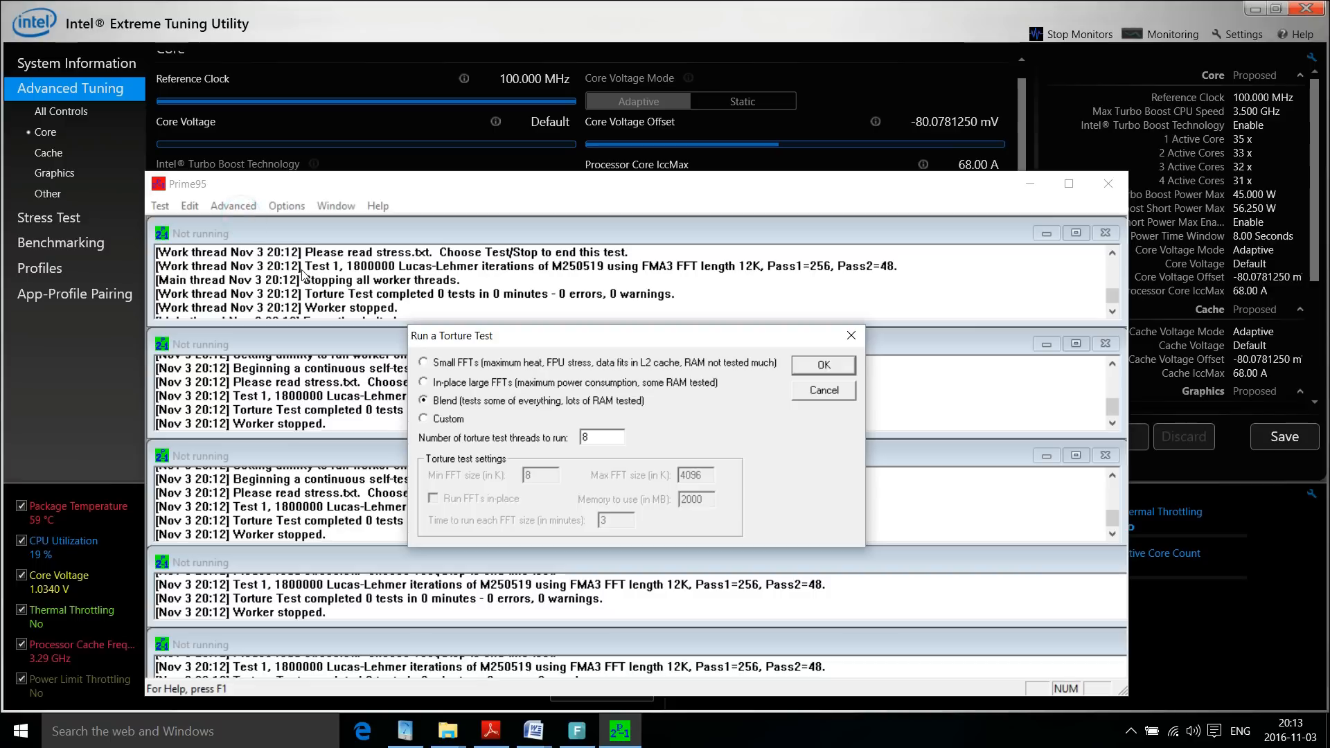
{"action": "left_click", "coordinate": [424, 363]}
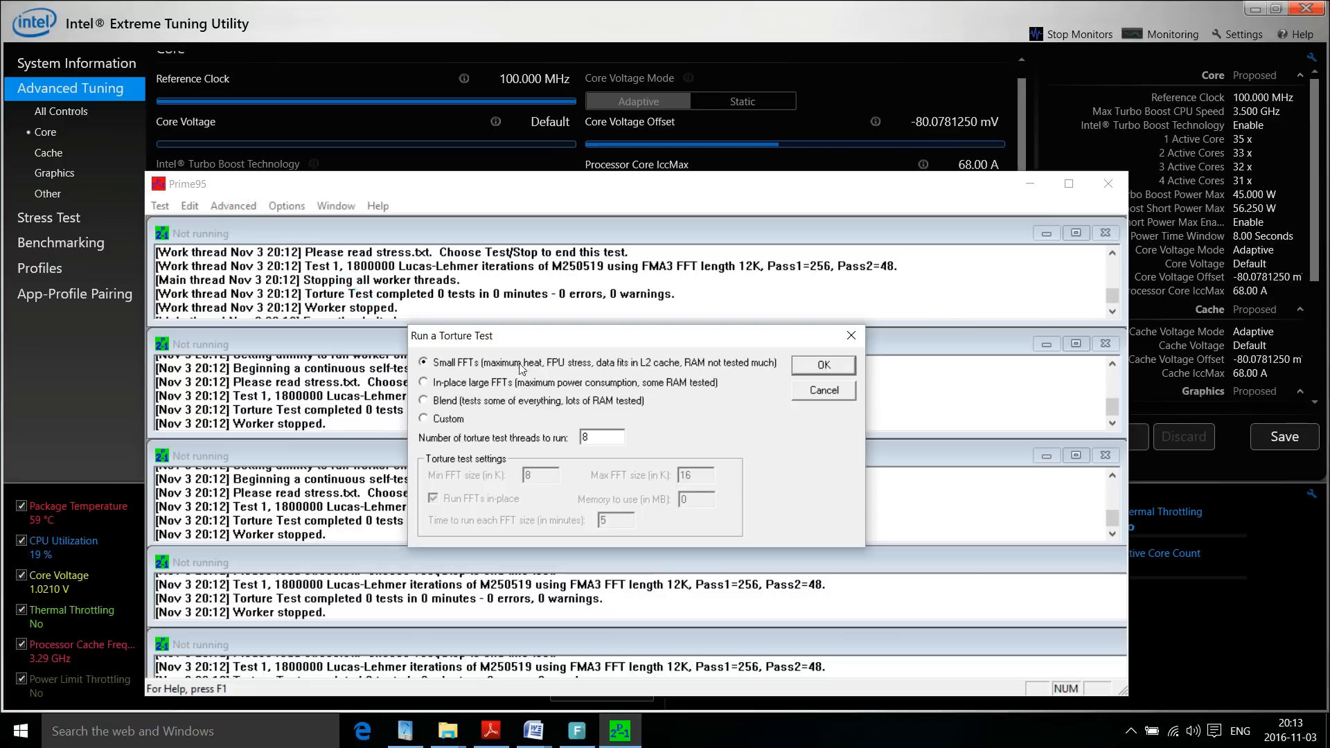
{"action": "left_click", "coordinate": [823, 364]}
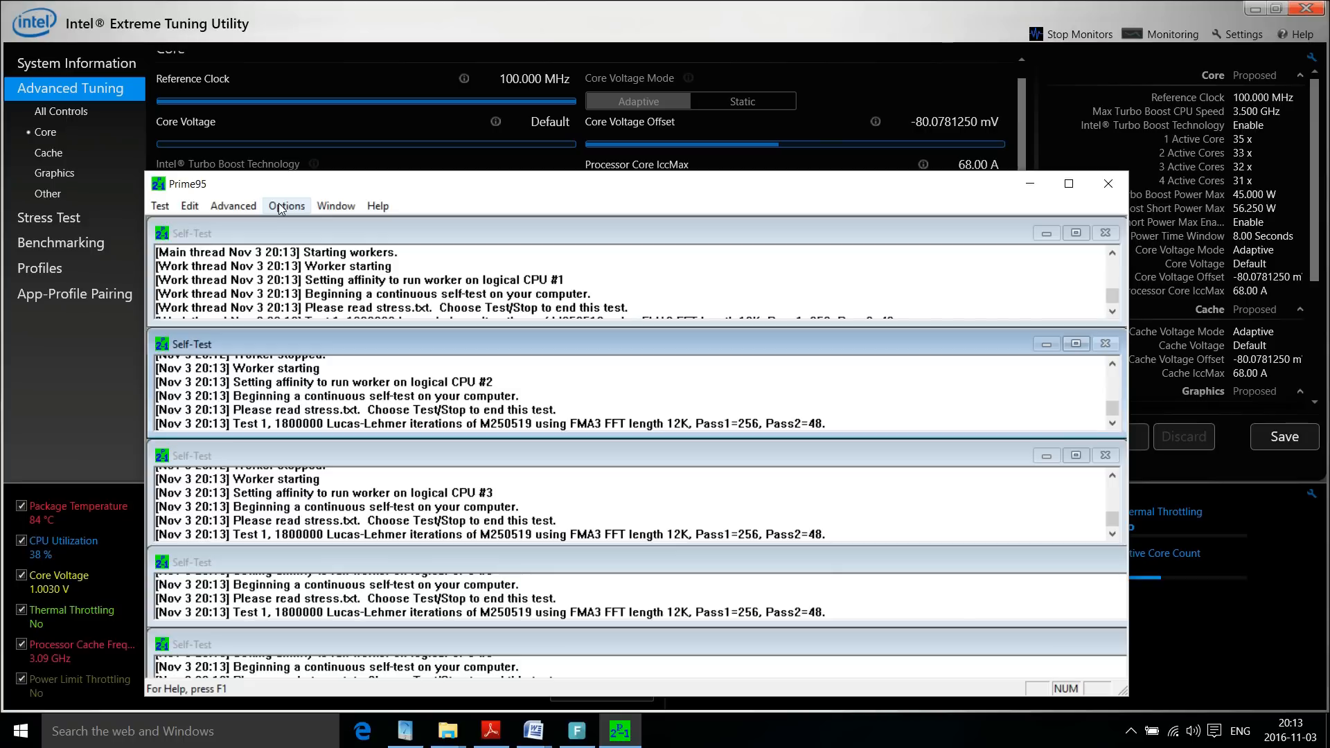
{"action": "left_click", "coordinate": [160, 205]}
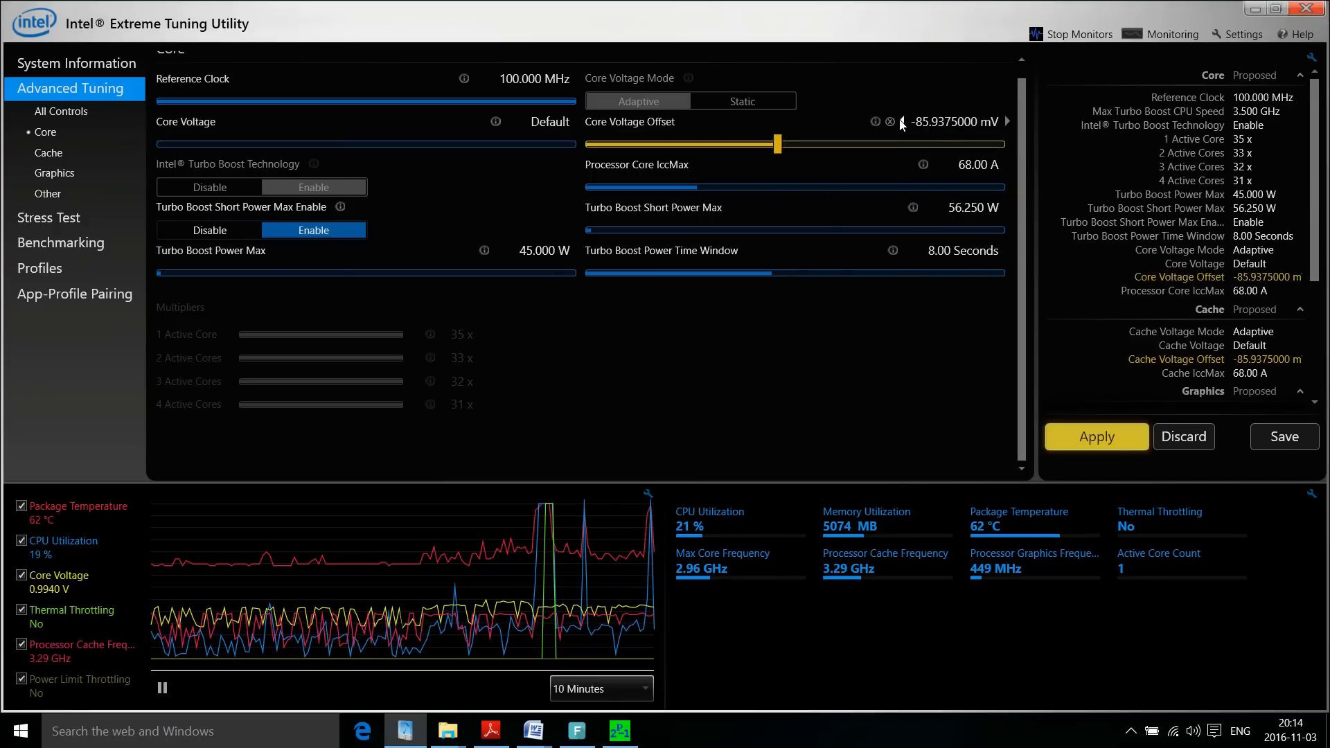
- Lower the core voltage offset to about -100 mV and check the running Prime95 window
{"action": "left_click_drag", "start_coordinate": [773, 142], "coordinate": [770, 142]}
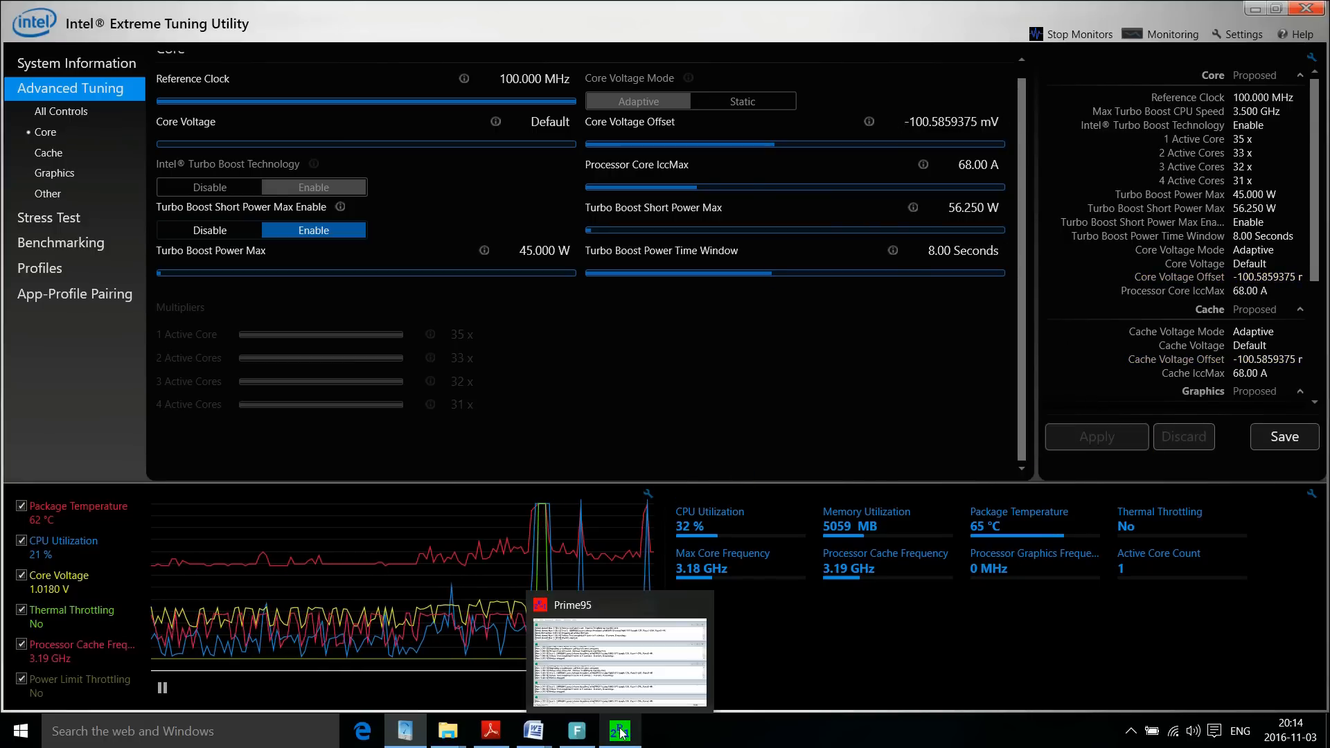
{"action": "left_click", "coordinate": [618, 730]}
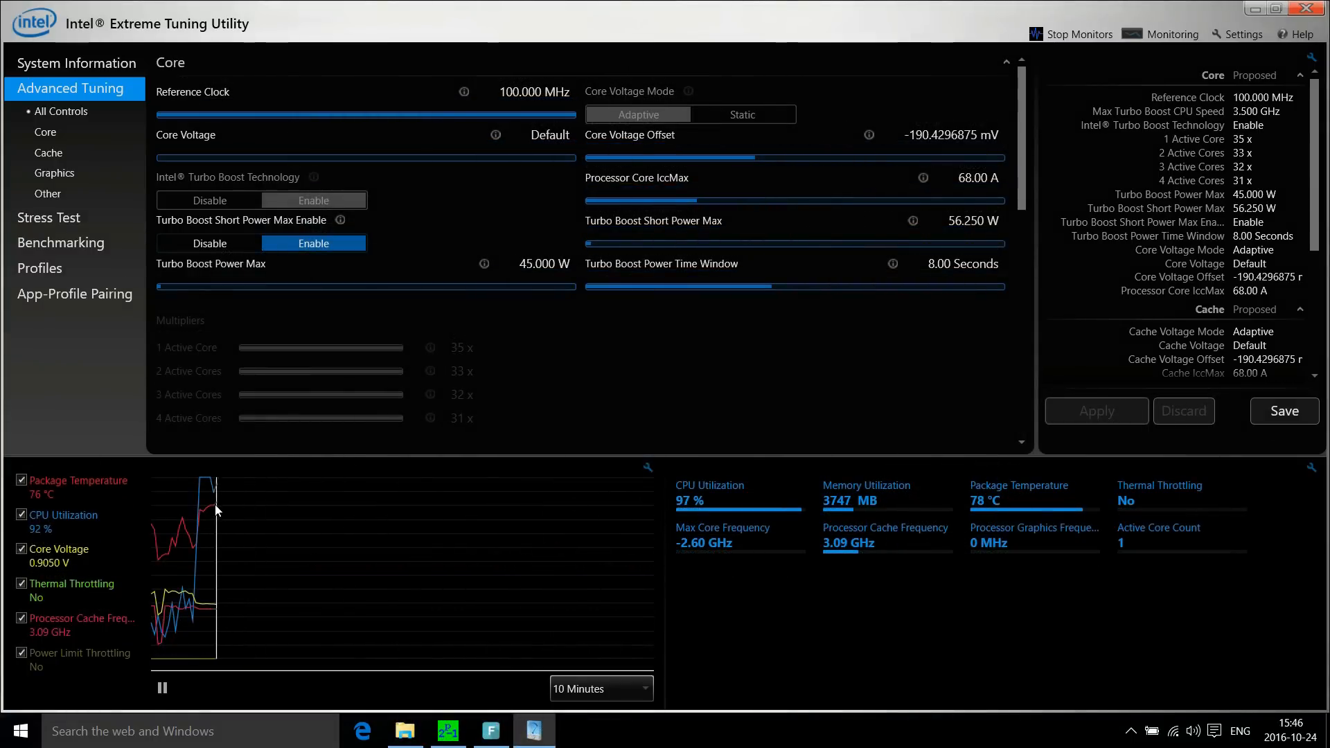
{"action": "mouse_move", "coordinate": [224, 514]}
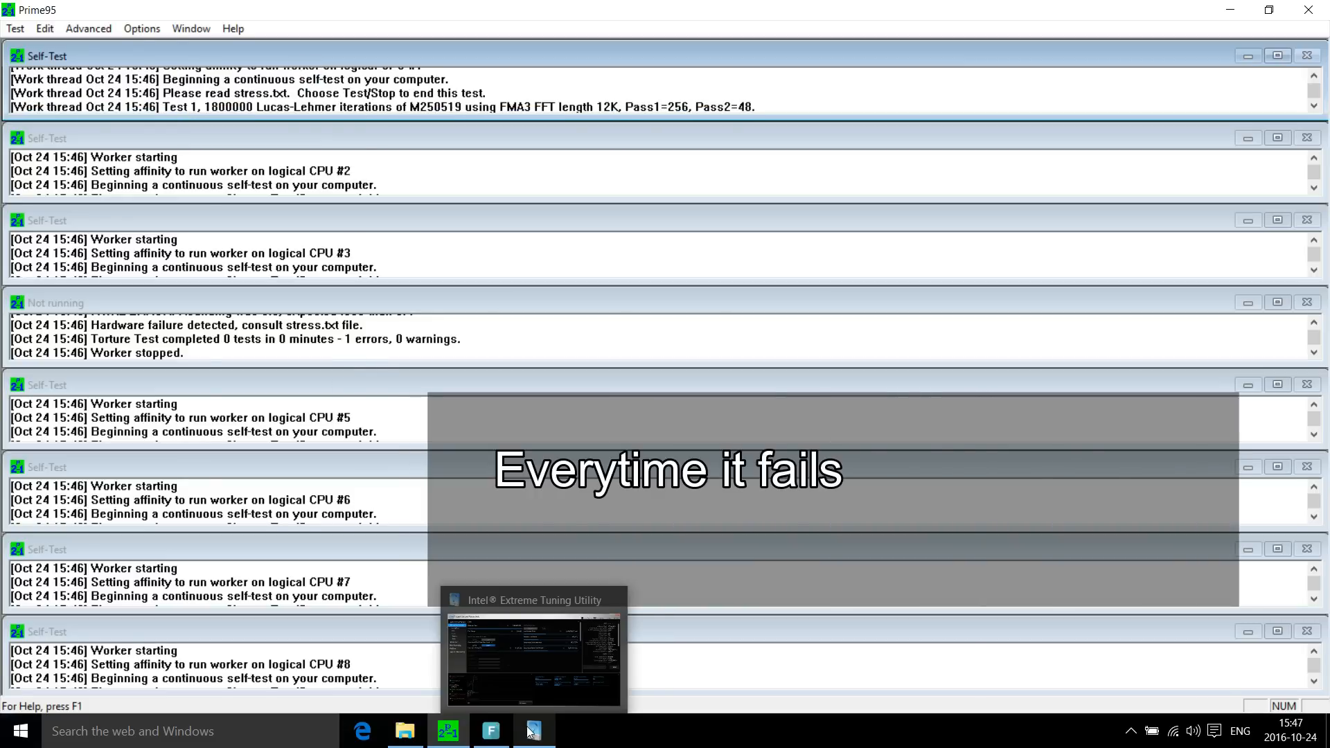
- Return to XTU after the Prime95 worker hardware failure to ease the offset to -160 mV
{"action": "left_click", "coordinate": [535, 730]}
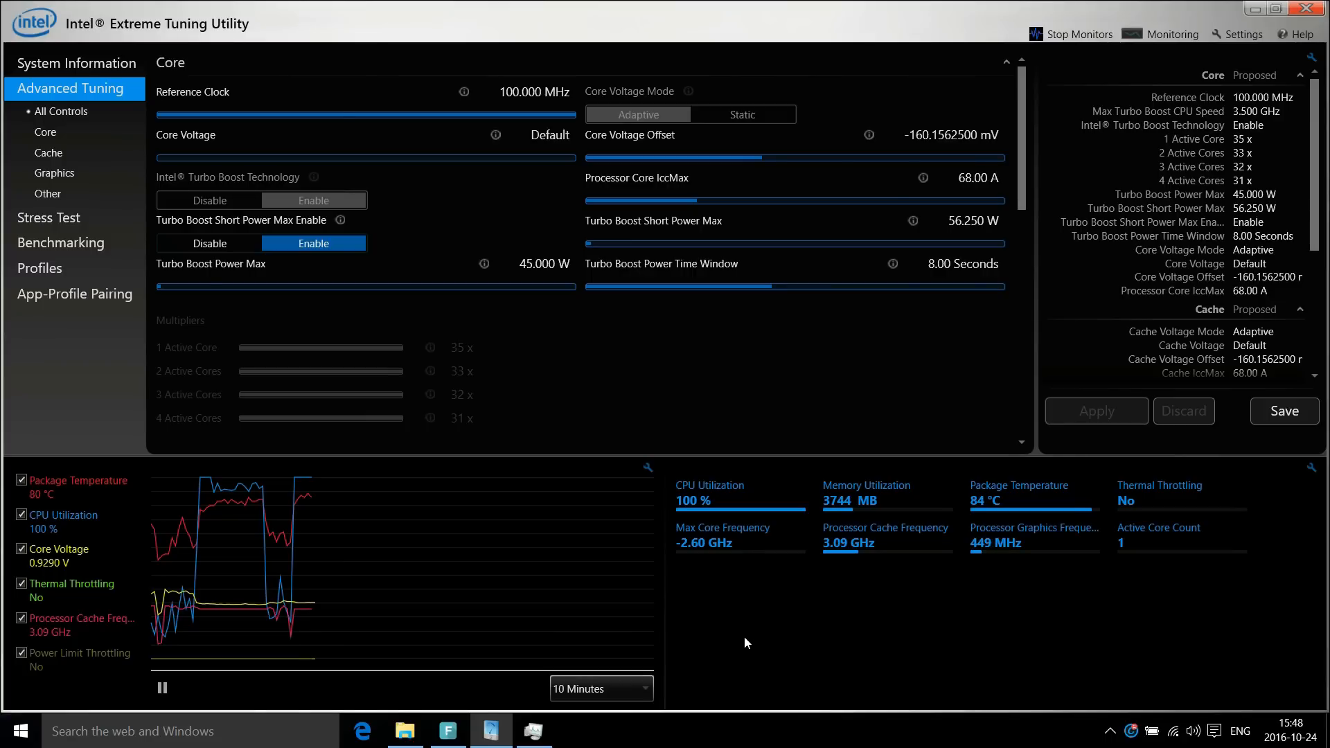
{"action": "mouse_move", "coordinate": [759, 637]}
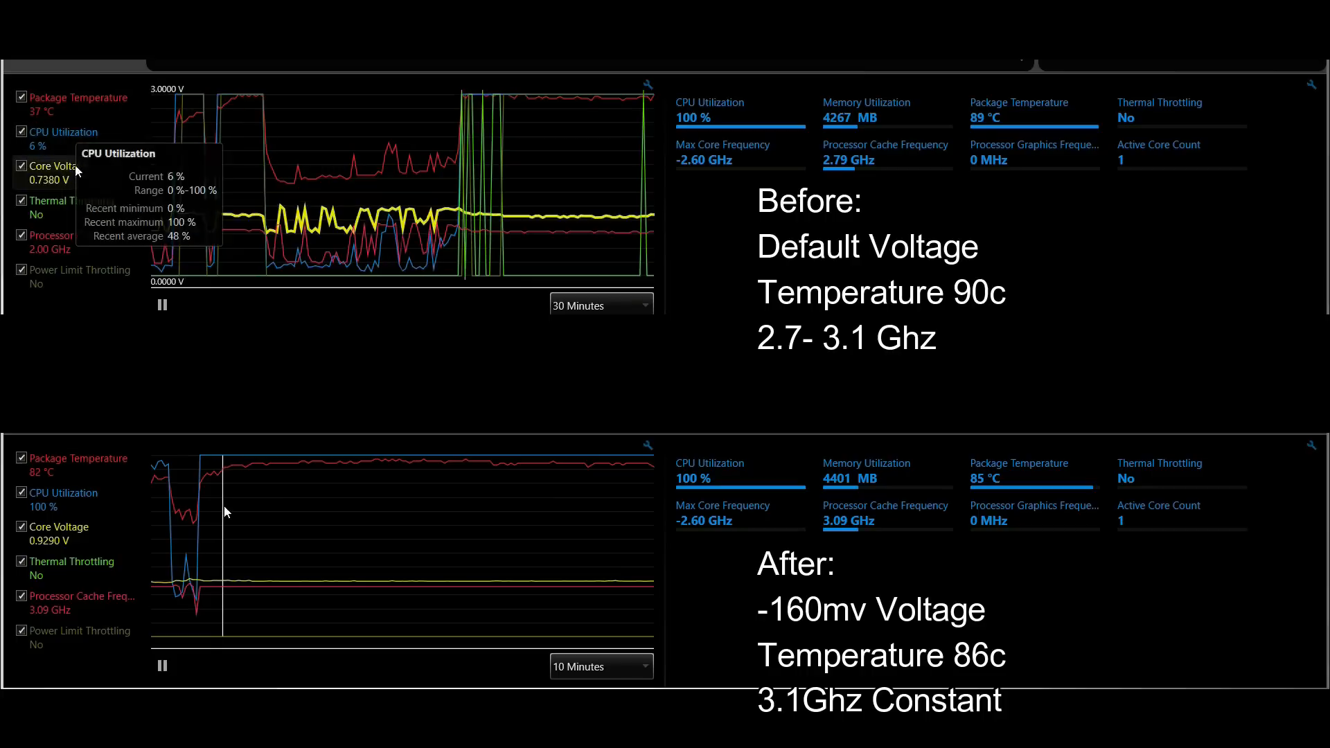
- Switch the monitoring graph time range to 30 Minutes of history
{"action": "left_click", "coordinate": [601, 305]}
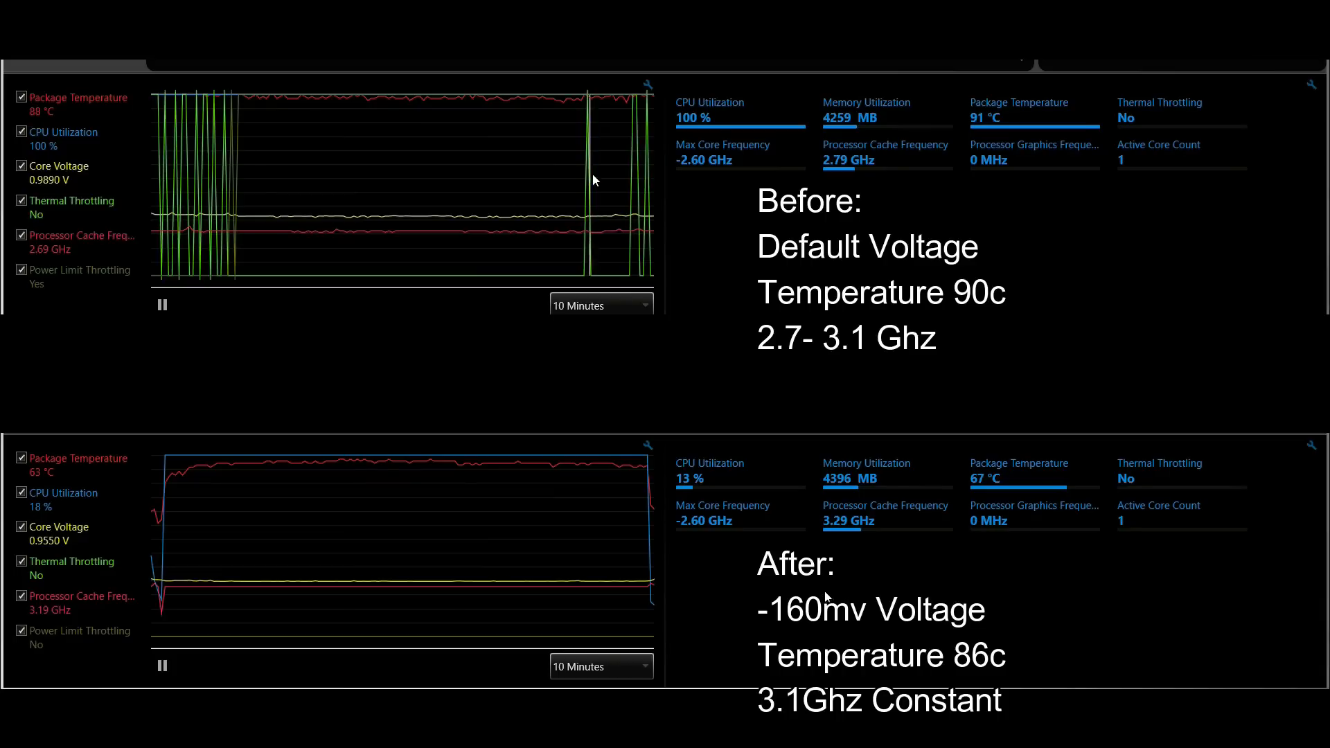
{"action": "left_click", "coordinate": [601, 305]}
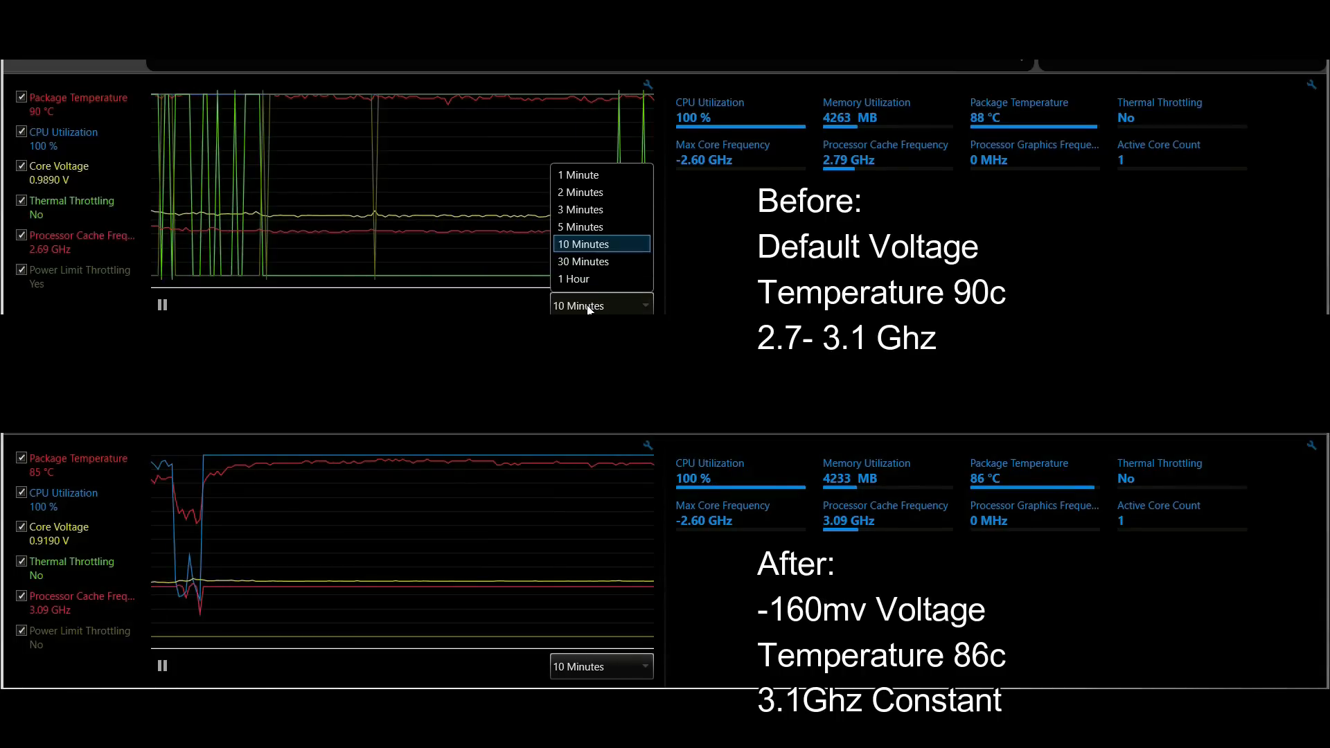
{"action": "left_click", "coordinate": [582, 260]}
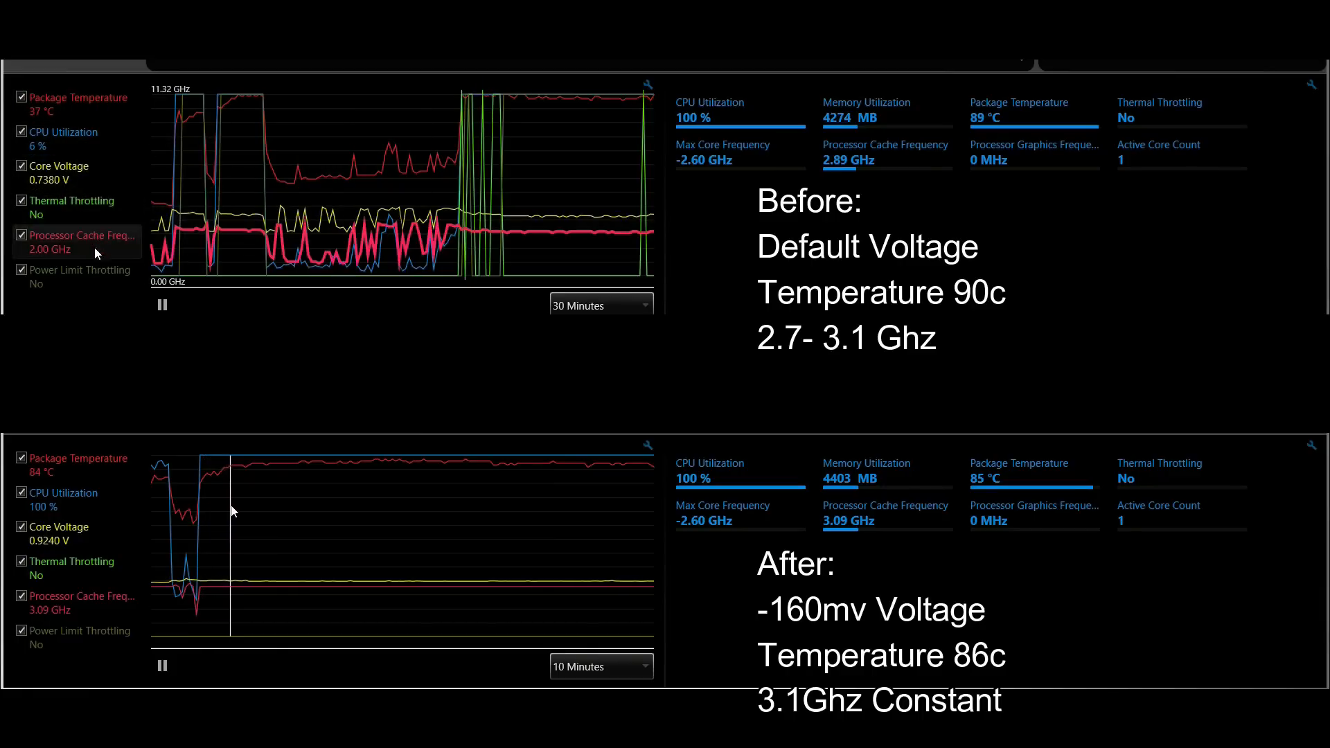
{"action": "left_click", "coordinate": [601, 305]}
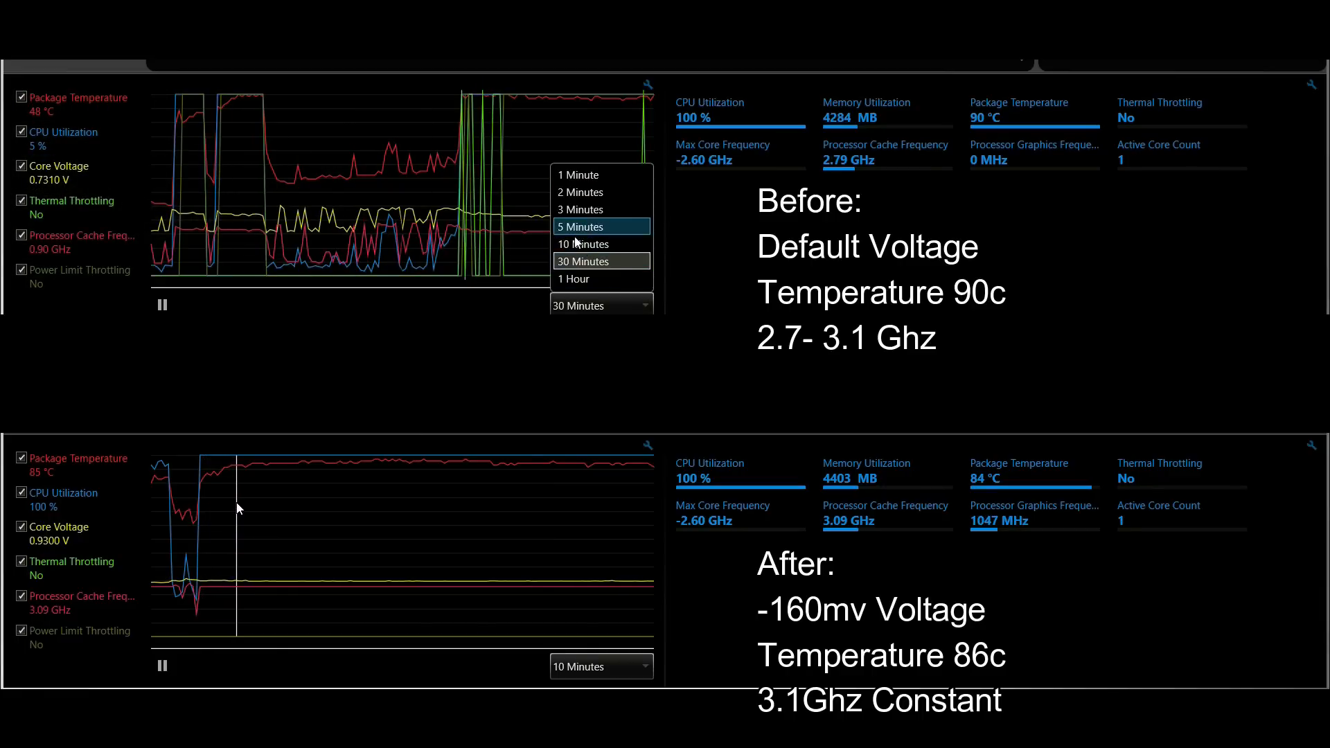